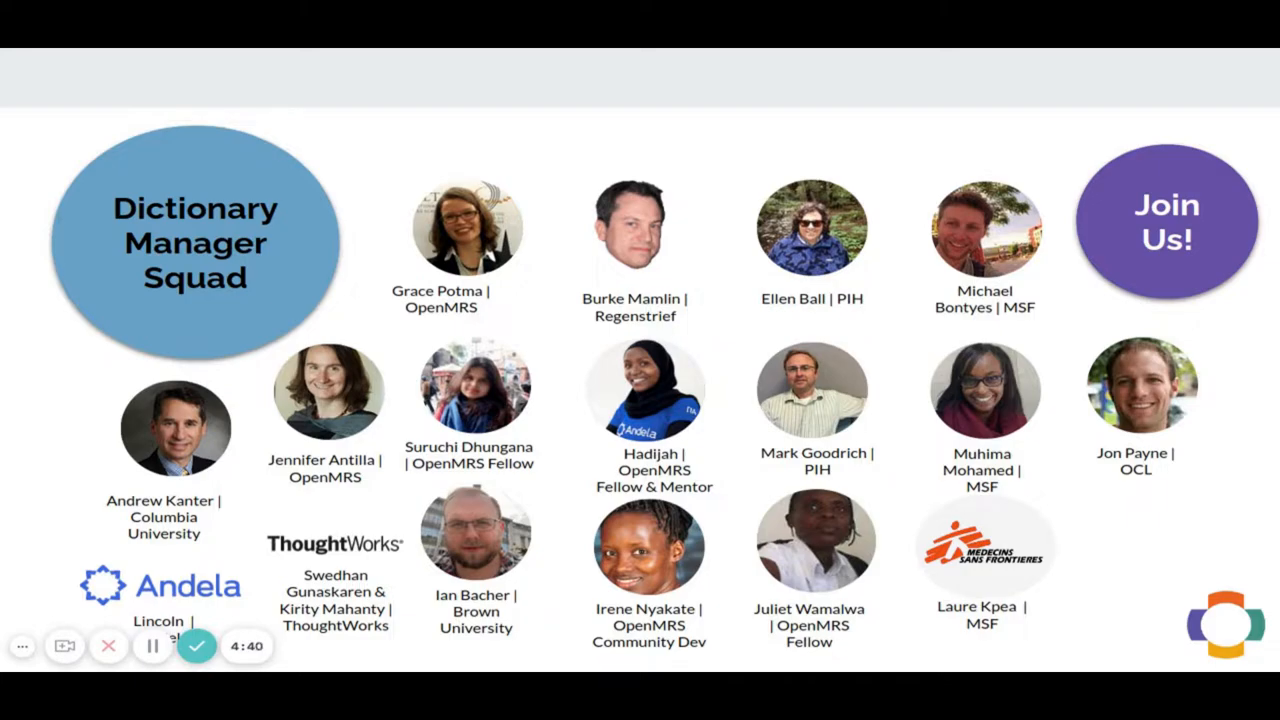
# Advance from the Dictionary Manager Squad team slide to the Releasing slide
pyautogui.press('Right')
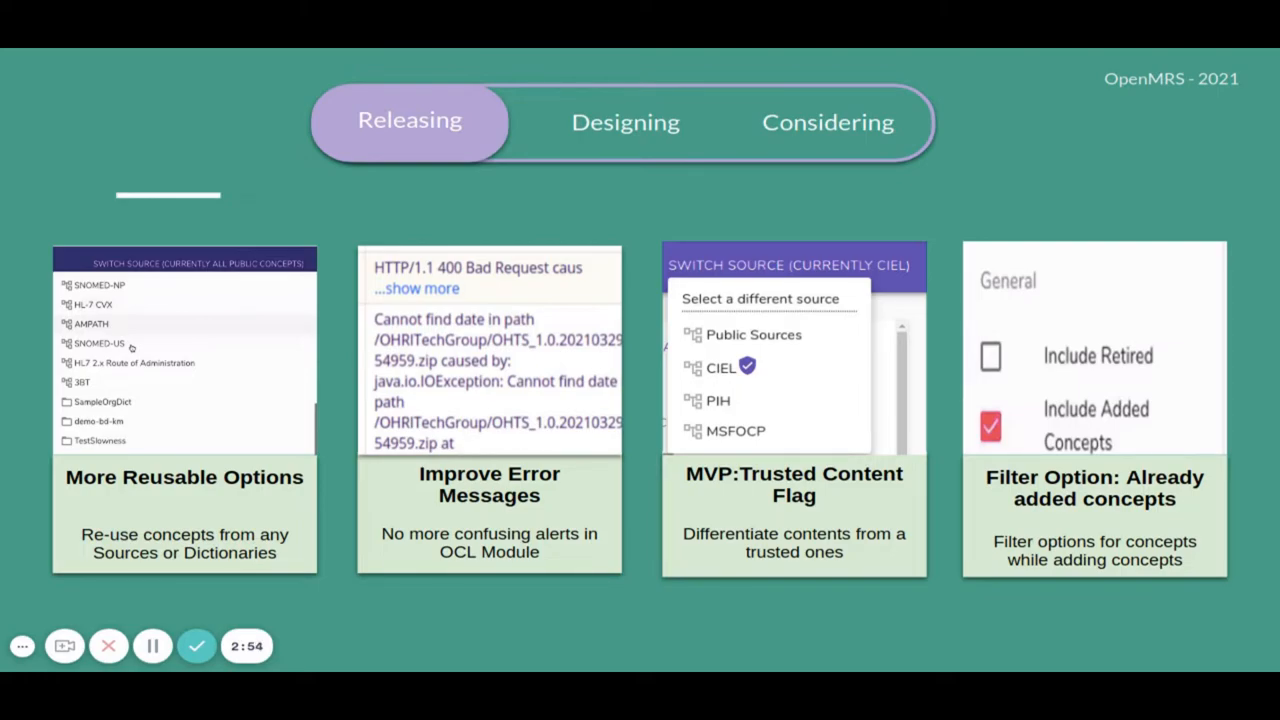
# Advance through the Releasing and Designing roadmap slides to the Considering stage
pyautogui.click(622, 122)
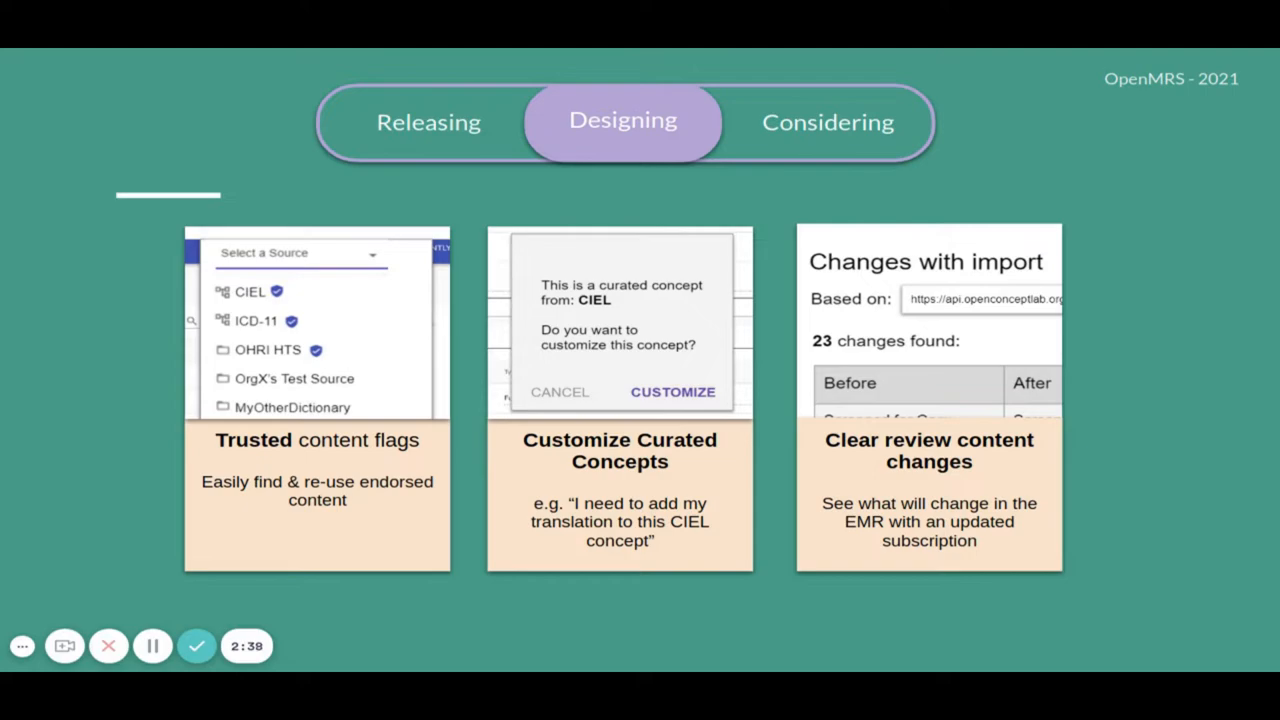
pyautogui.click(828, 122)
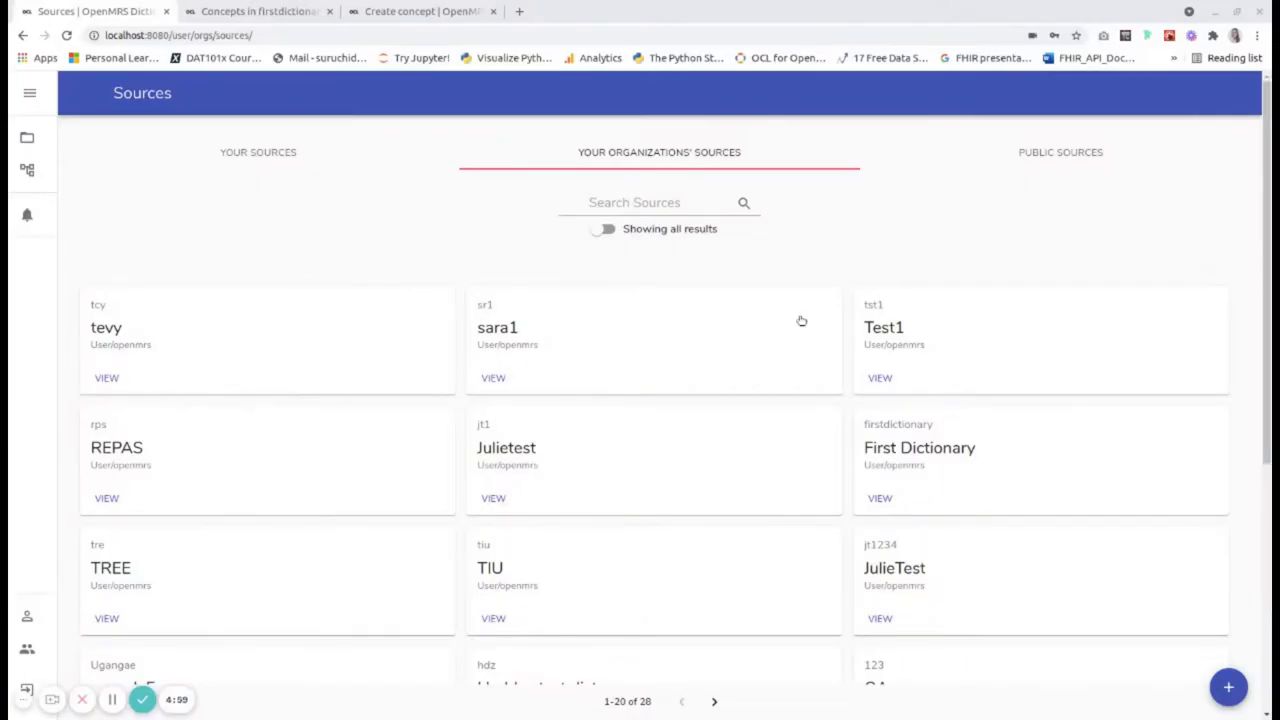
pyautogui.moveTo(916, 278)
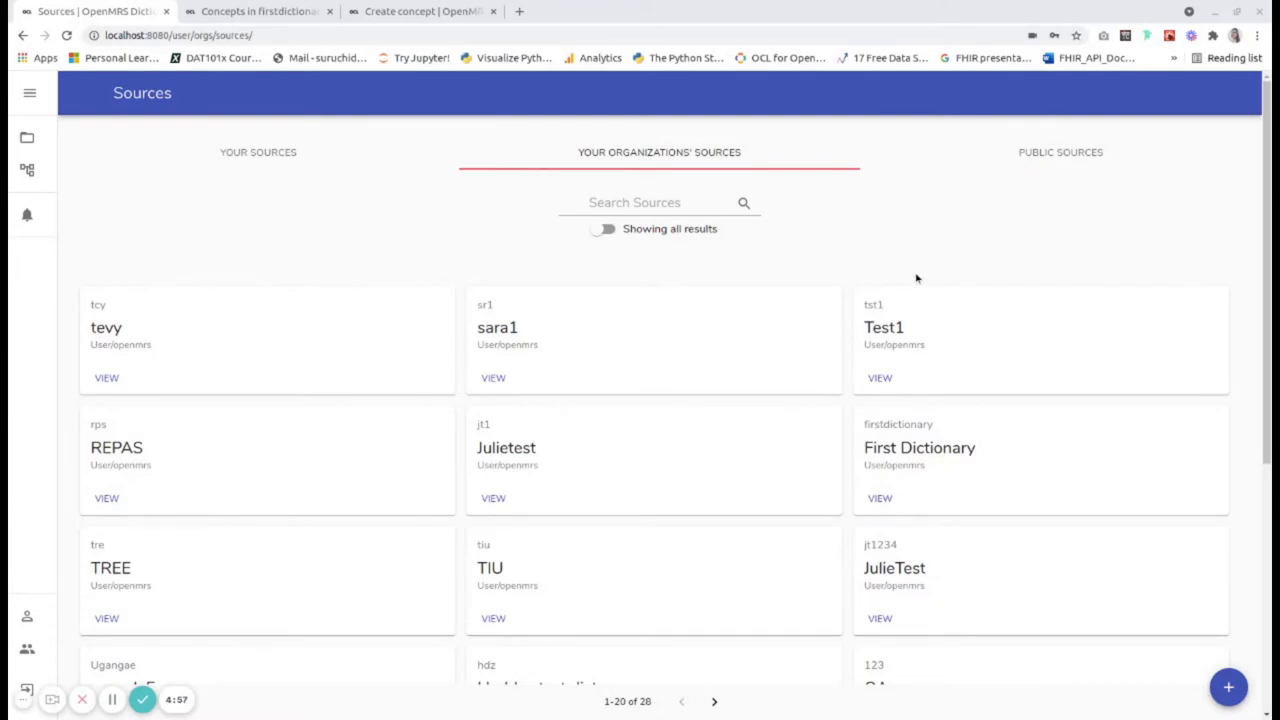
pyautogui.moveTo(1068, 160)
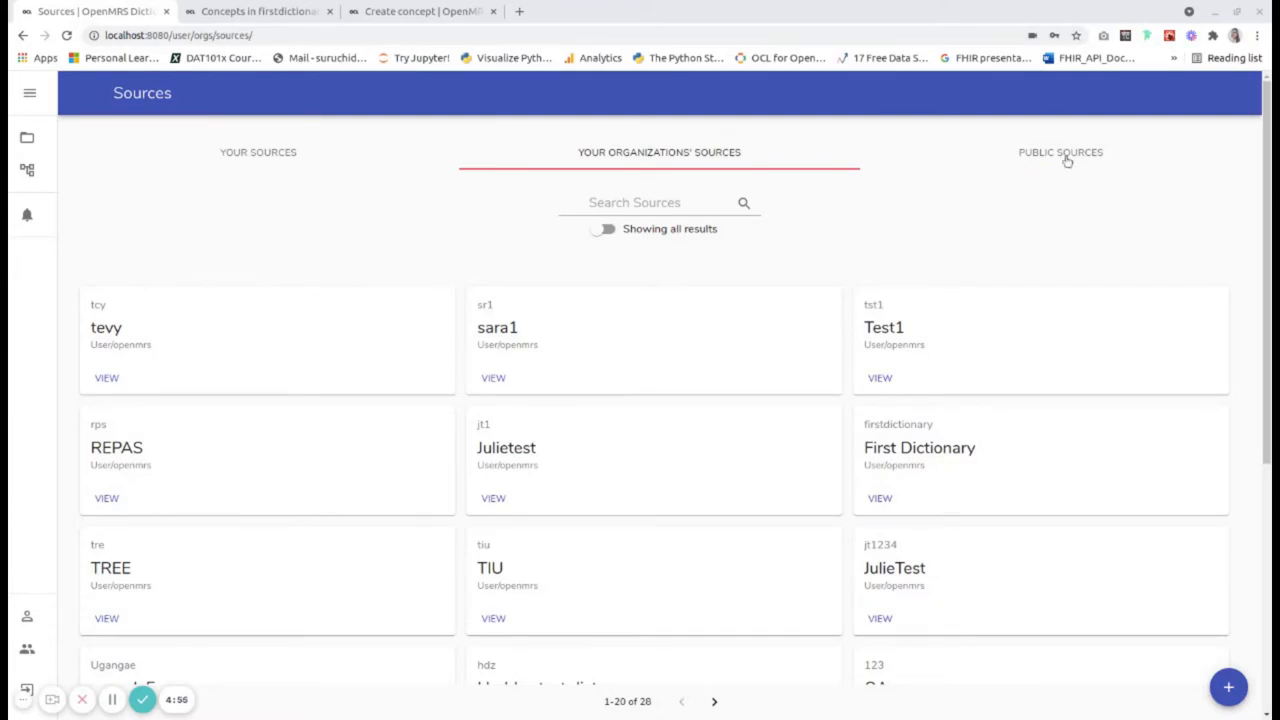
# Filter Public Sources to verified only (CIEL, SNOMED MVP, SNOMED-UK), then return to the firstdictionary concepts
pyautogui.click(1060, 152)
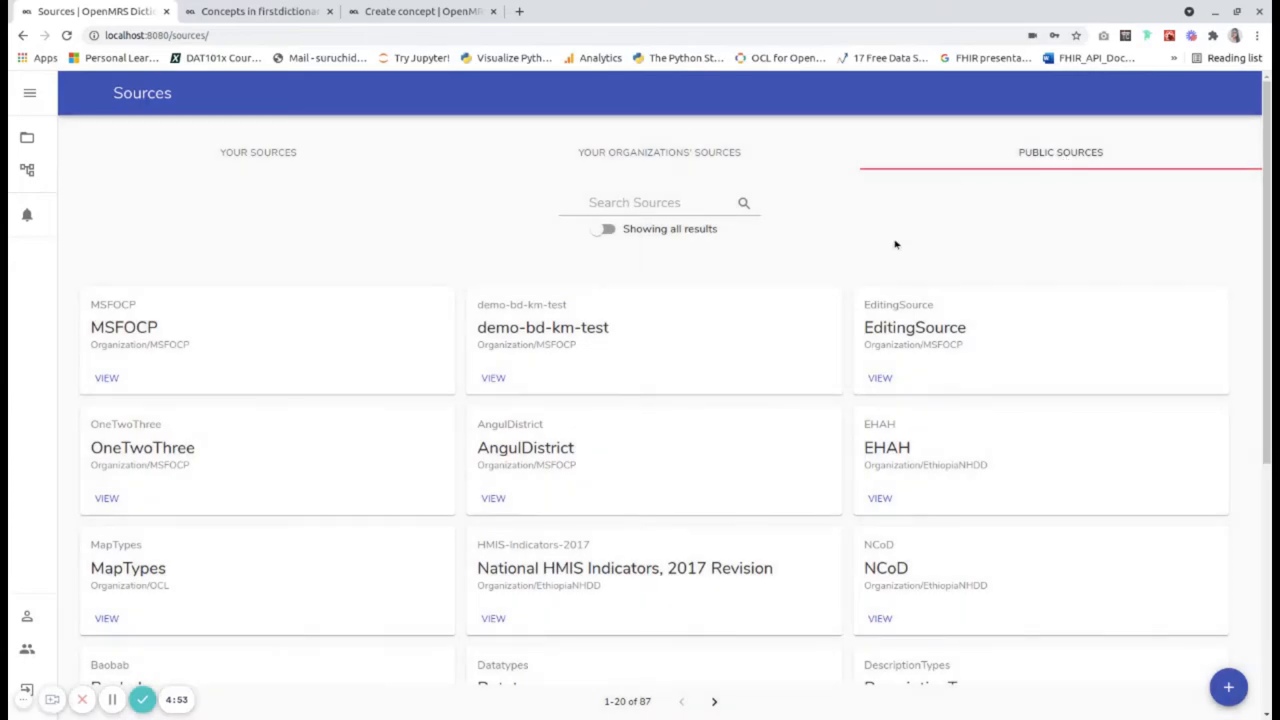
pyautogui.moveTo(888, 256)
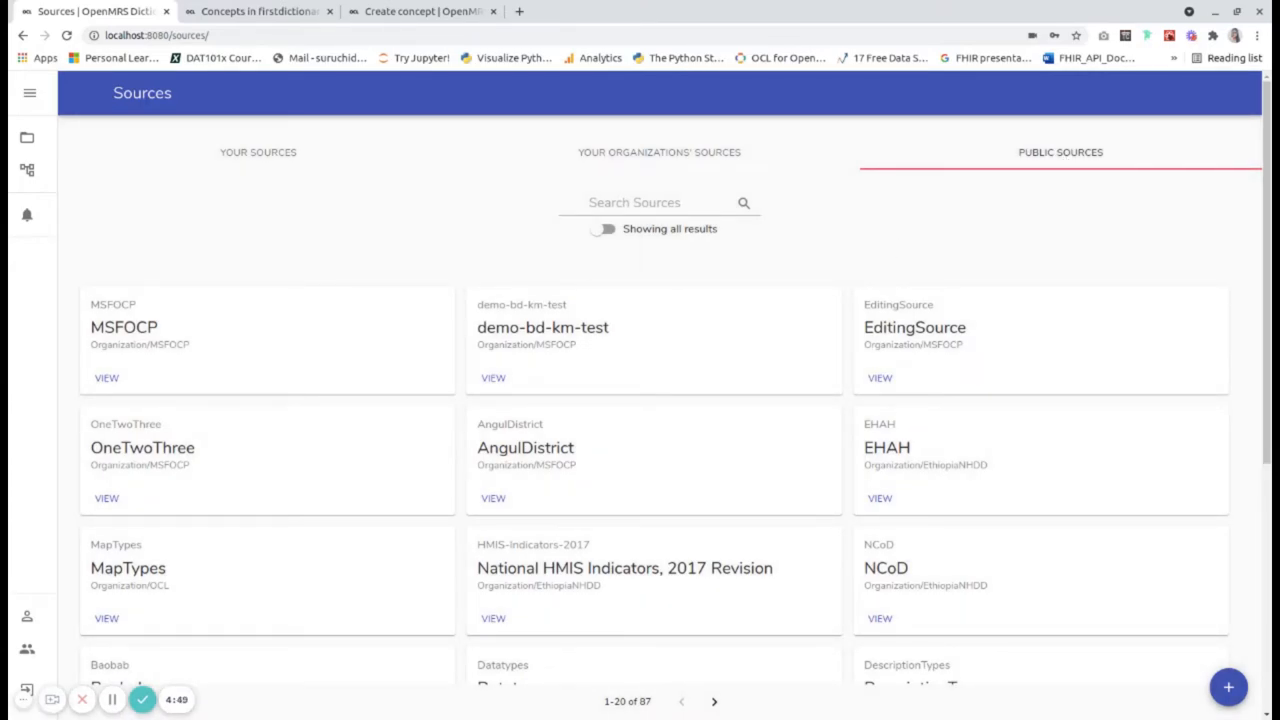
pyautogui.scroll(-3)
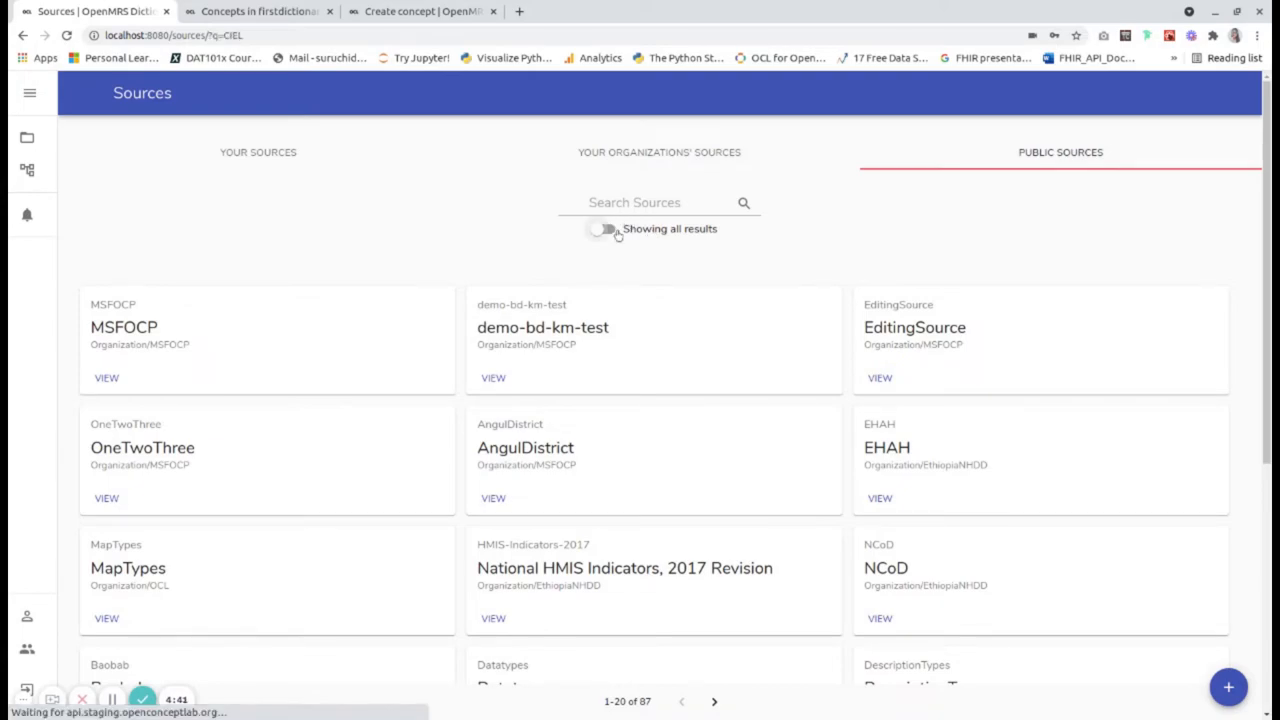
pyautogui.click(602, 228)
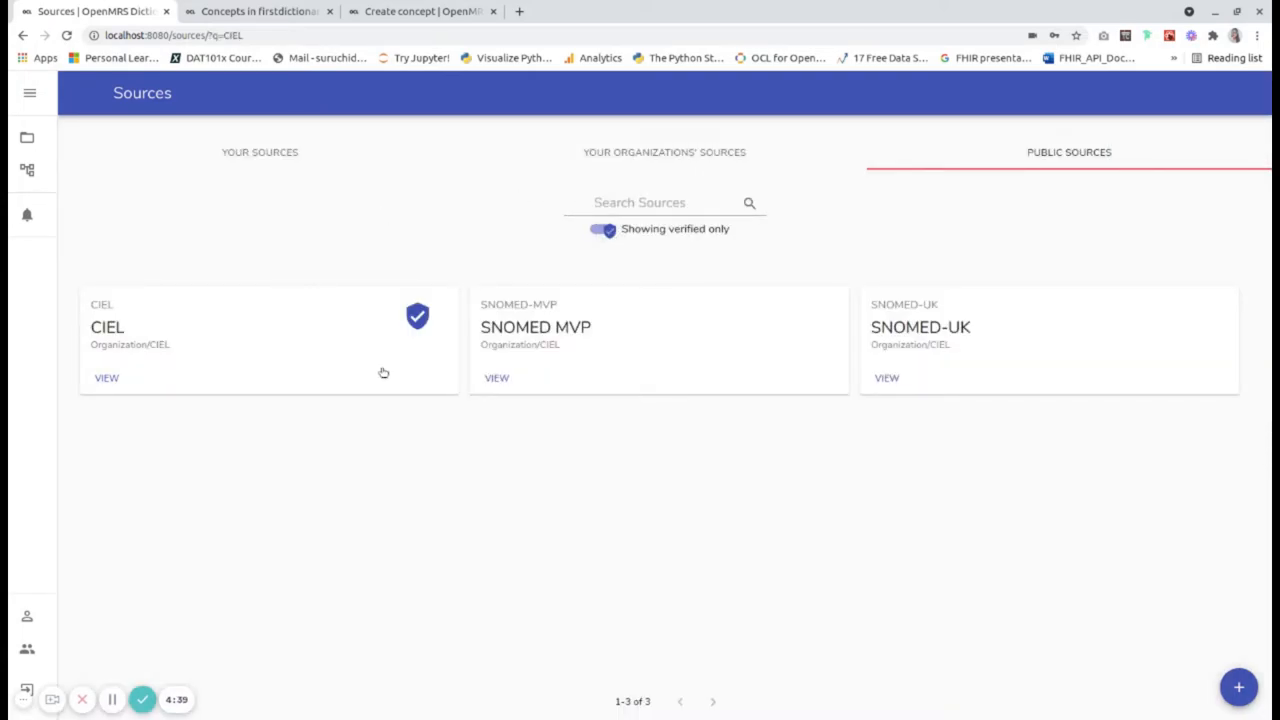
pyautogui.moveTo(280, 370)
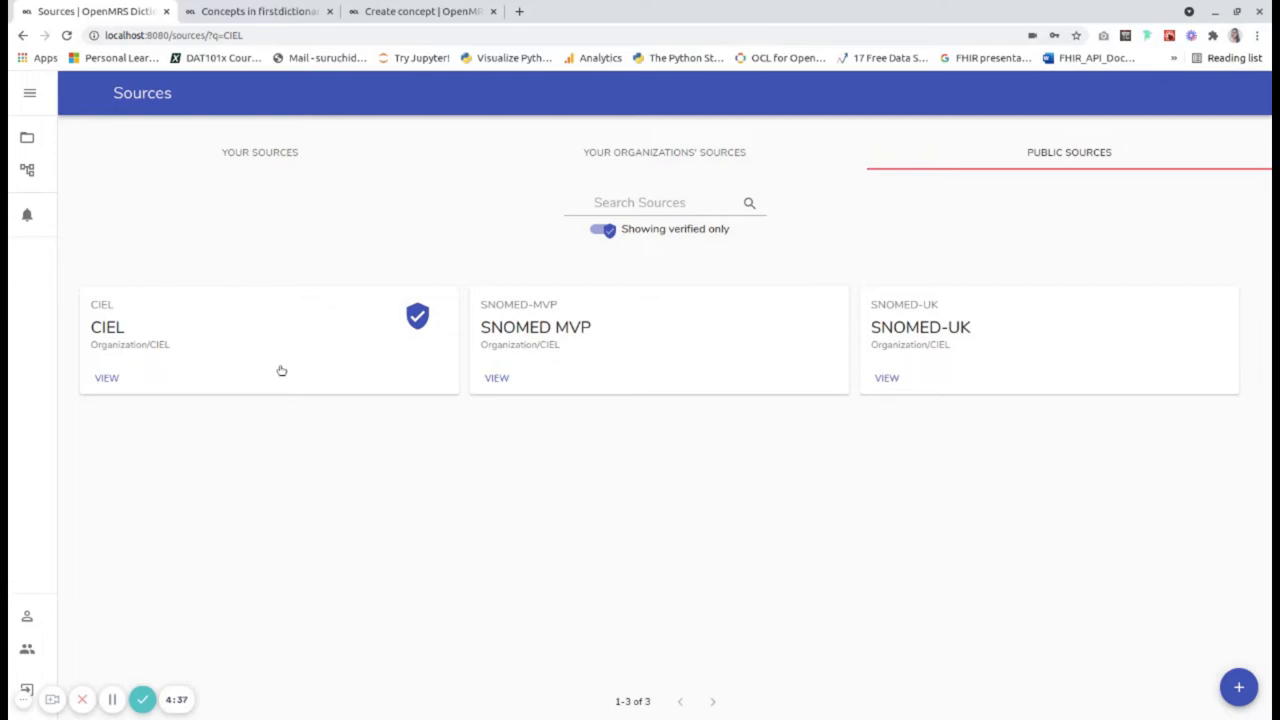
pyautogui.moveTo(160, 328)
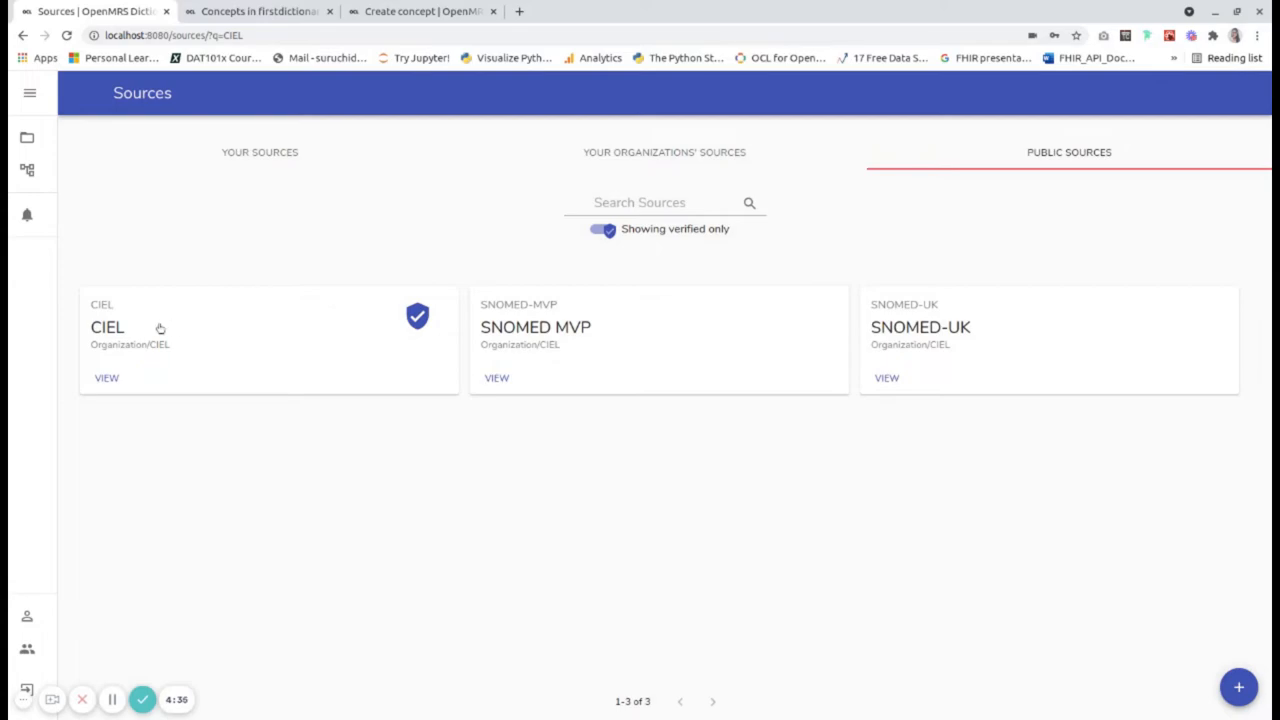
pyautogui.click(258, 12)
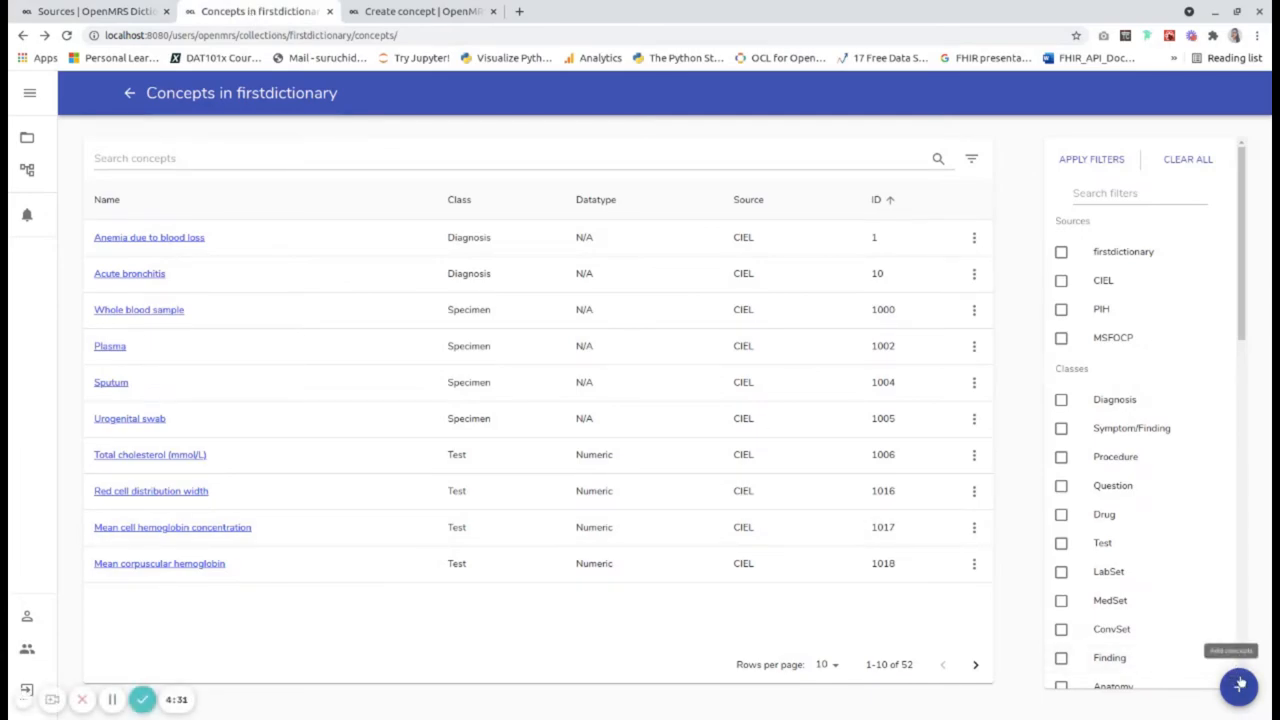
# Start picking CIEL concepts for firstdictionary and switch to the Create concept form
pyautogui.click(1238, 686)
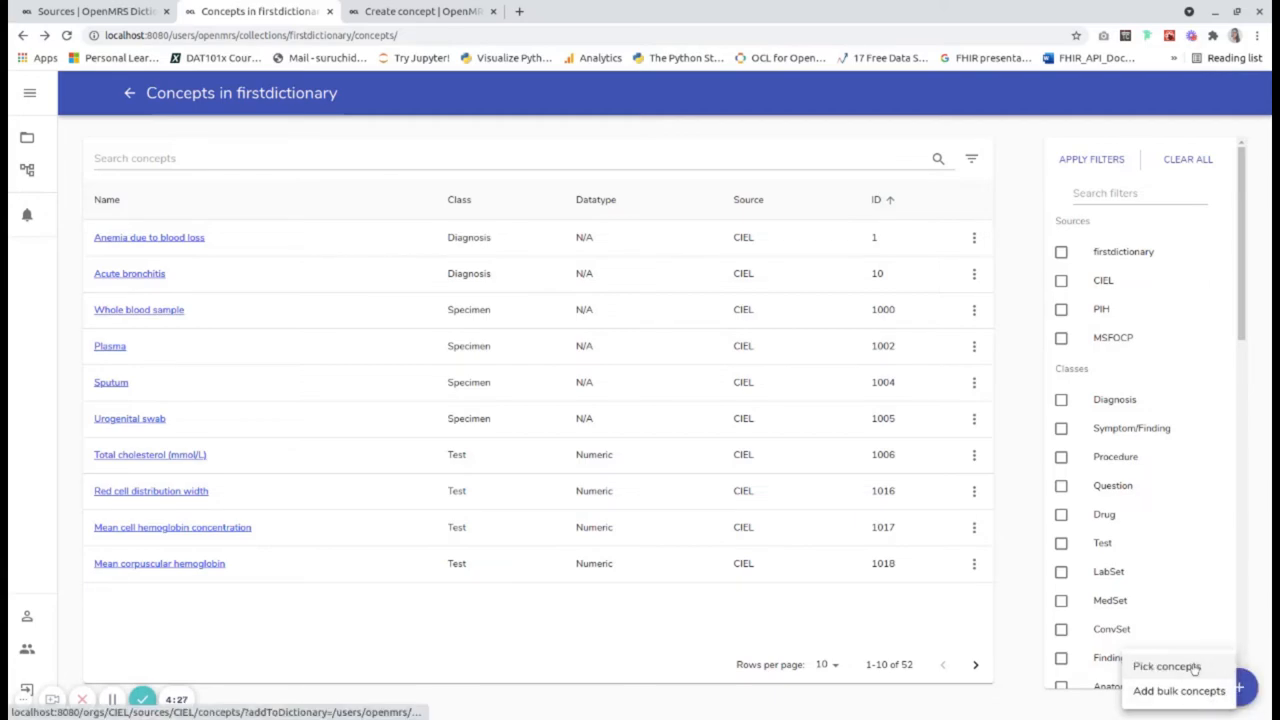
pyautogui.click(1166, 666)
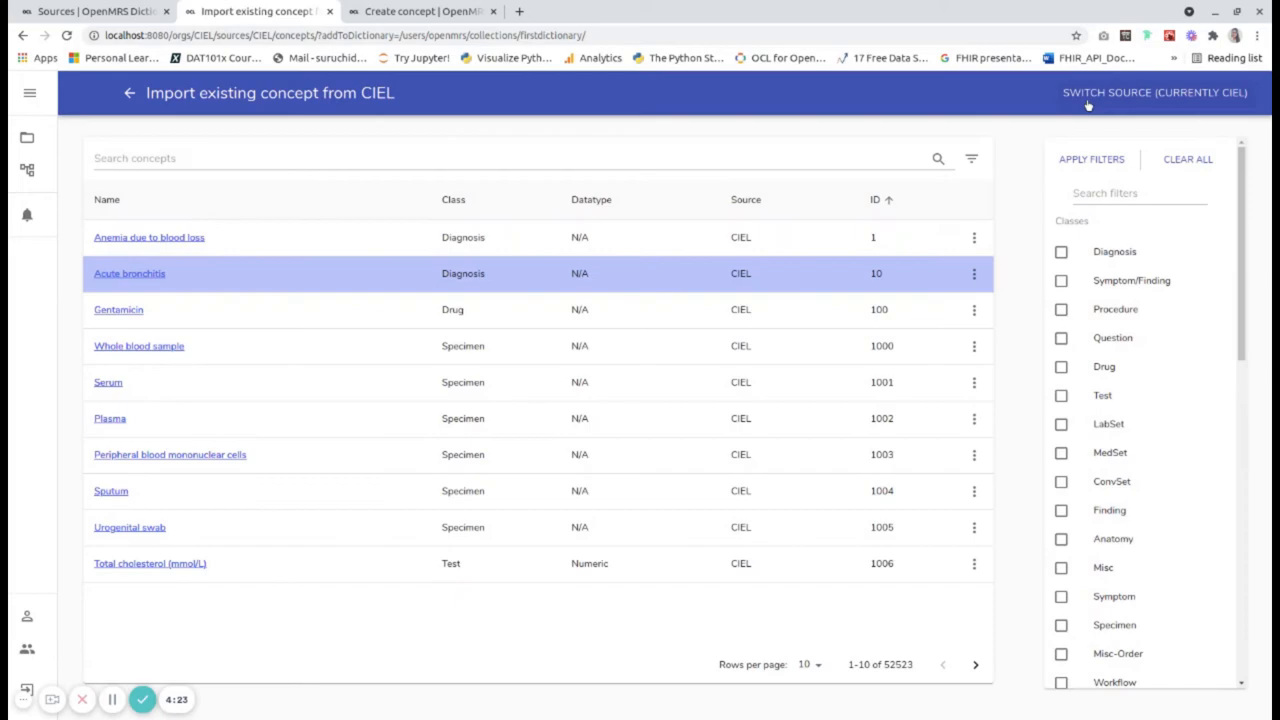
pyautogui.click(1154, 92)
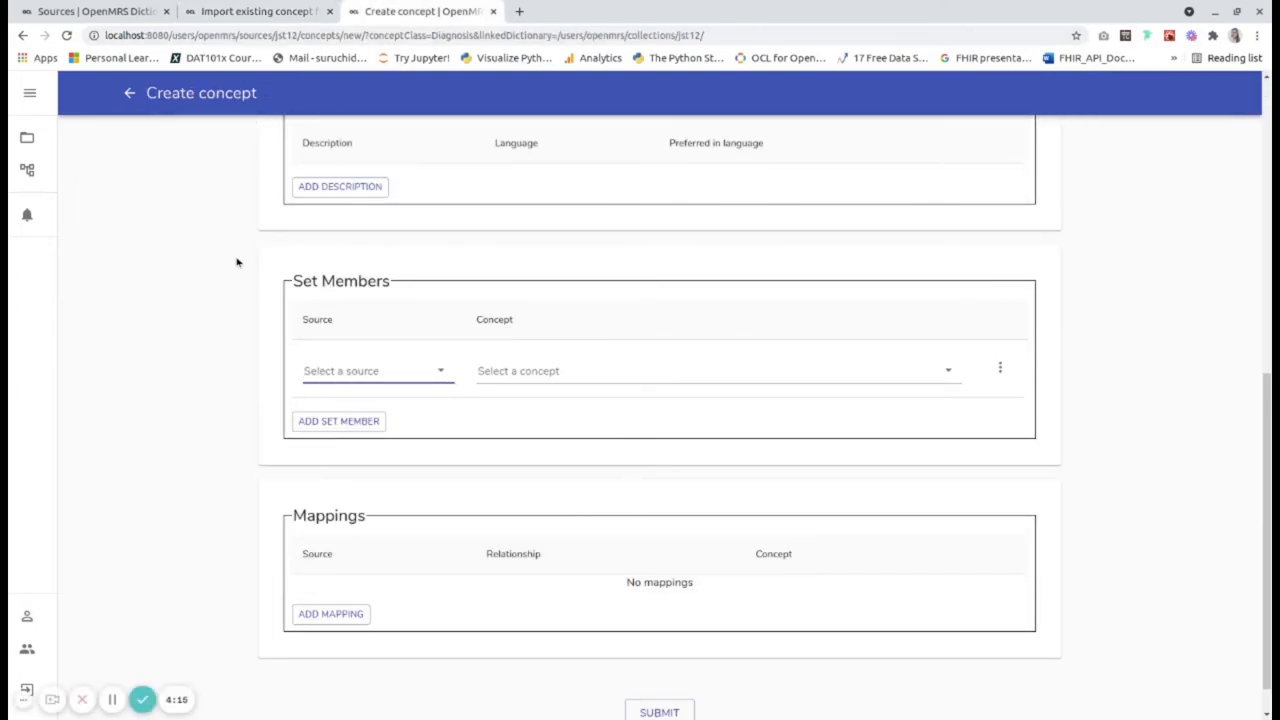
# Look up 'ciel' as the source for the new concept's set member
pyautogui.click(376, 370)
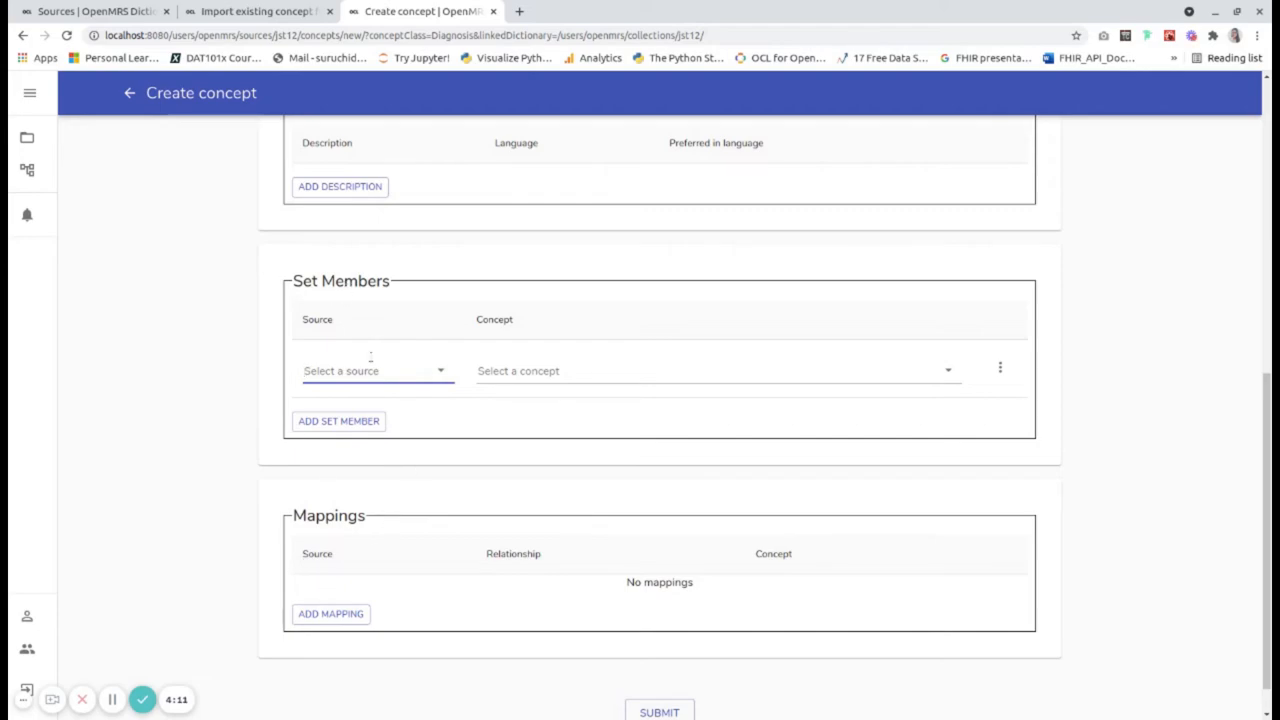
pyautogui.click(376, 370)
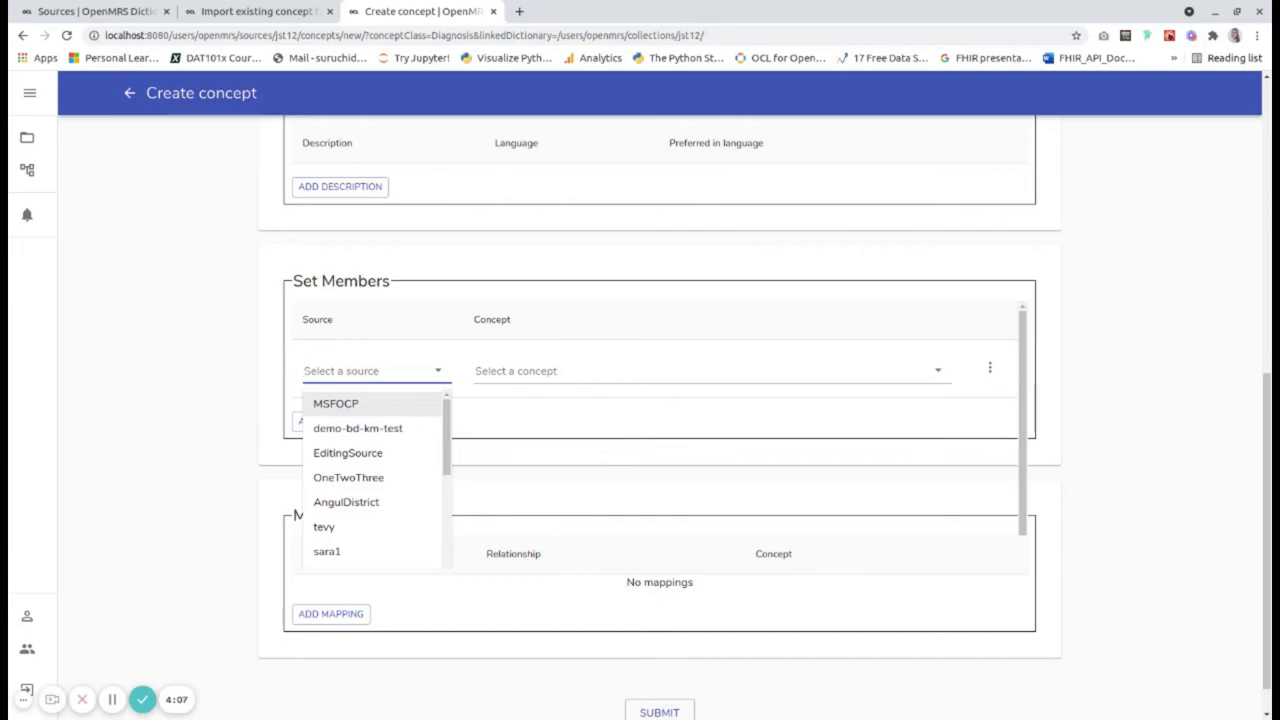
pyautogui.write('ciel')
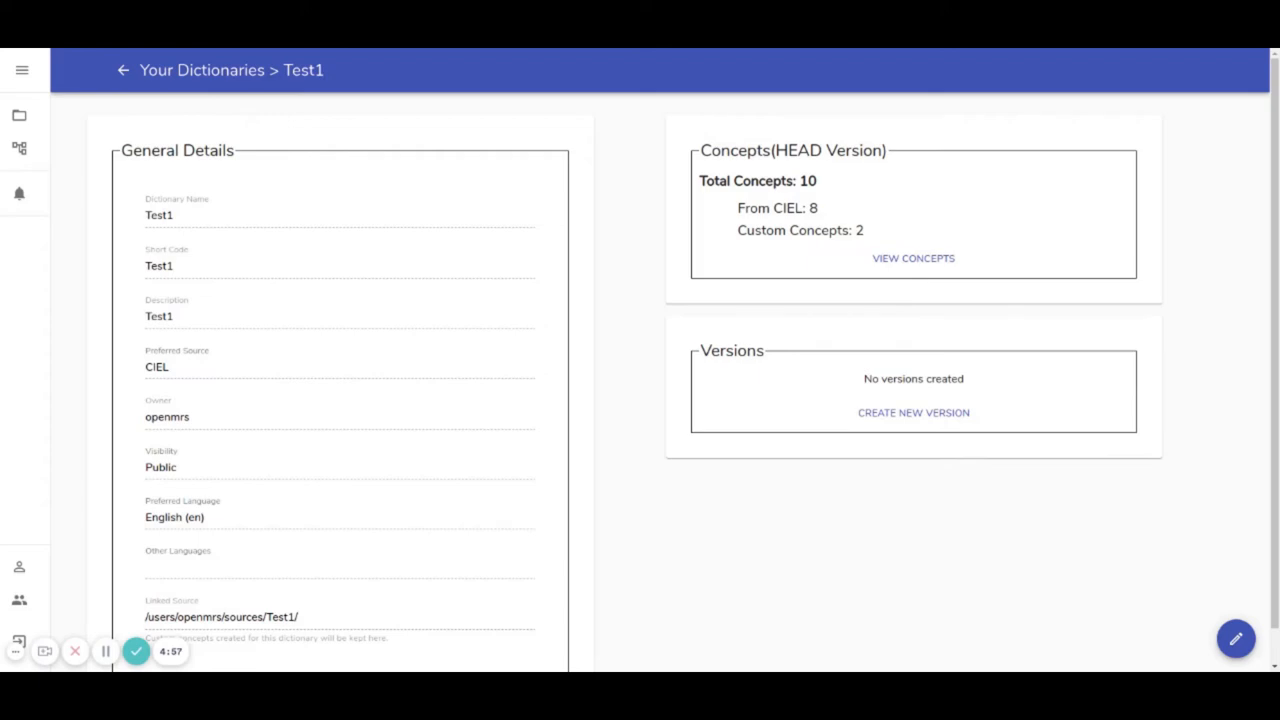
# View Test1's concepts and start picking existing CIEL concepts to import into it
pyautogui.click(912, 258)
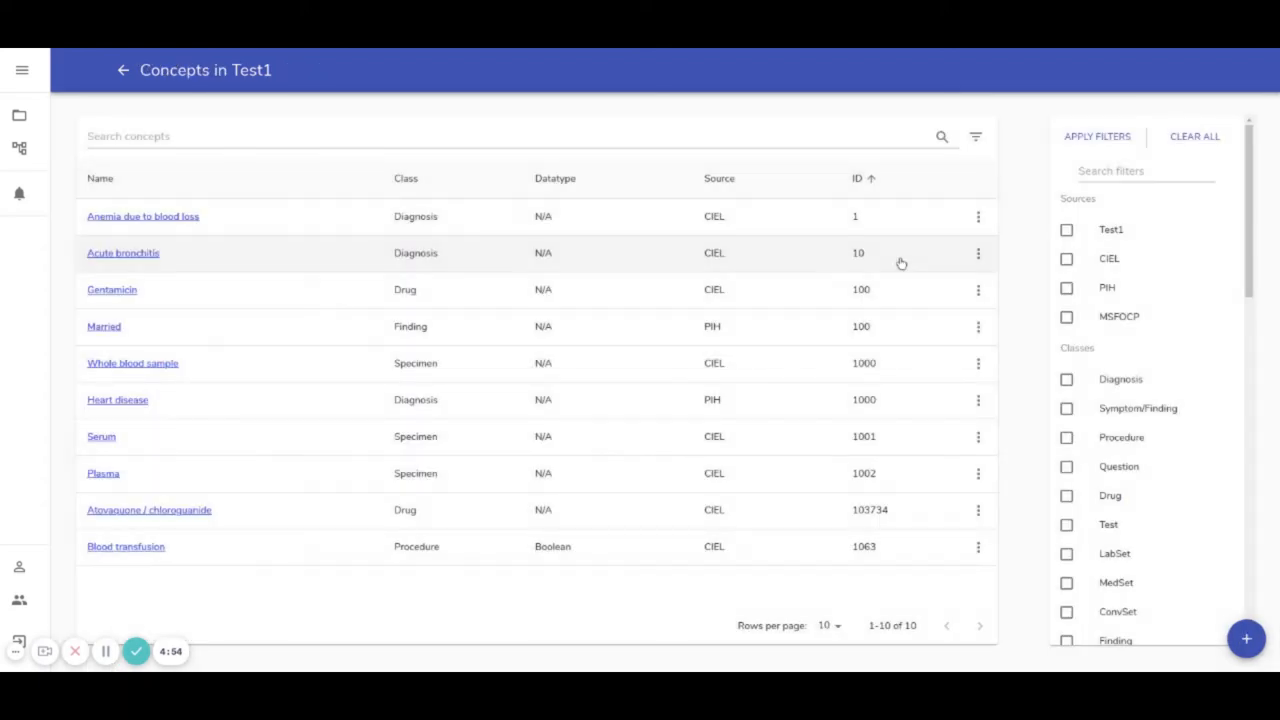
pyautogui.moveTo(280, 88)
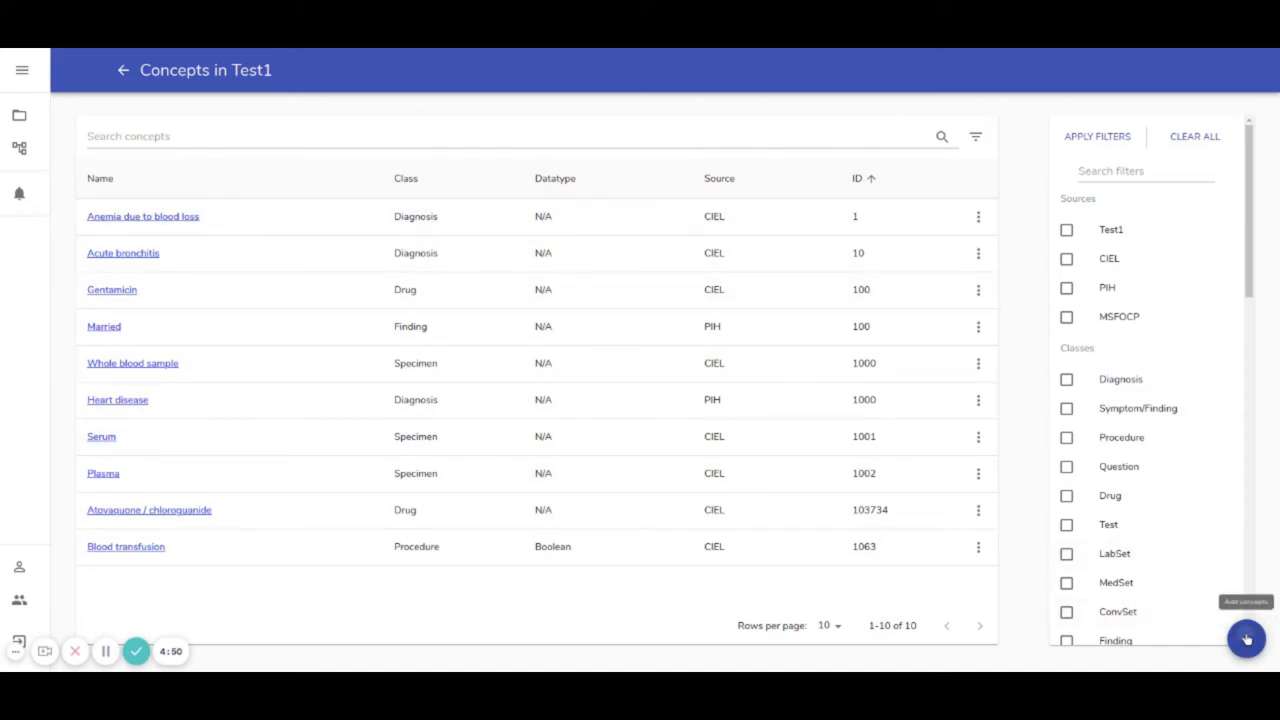
pyautogui.click(1248, 640)
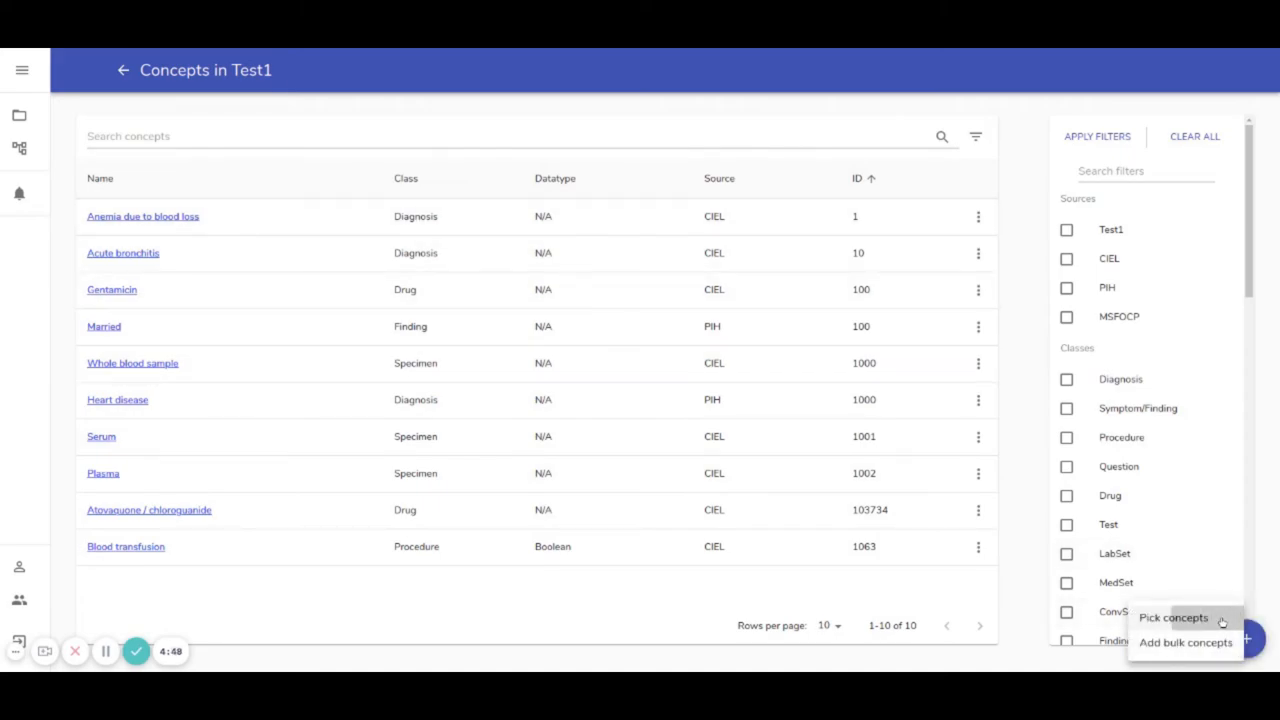
pyautogui.click(1172, 616)
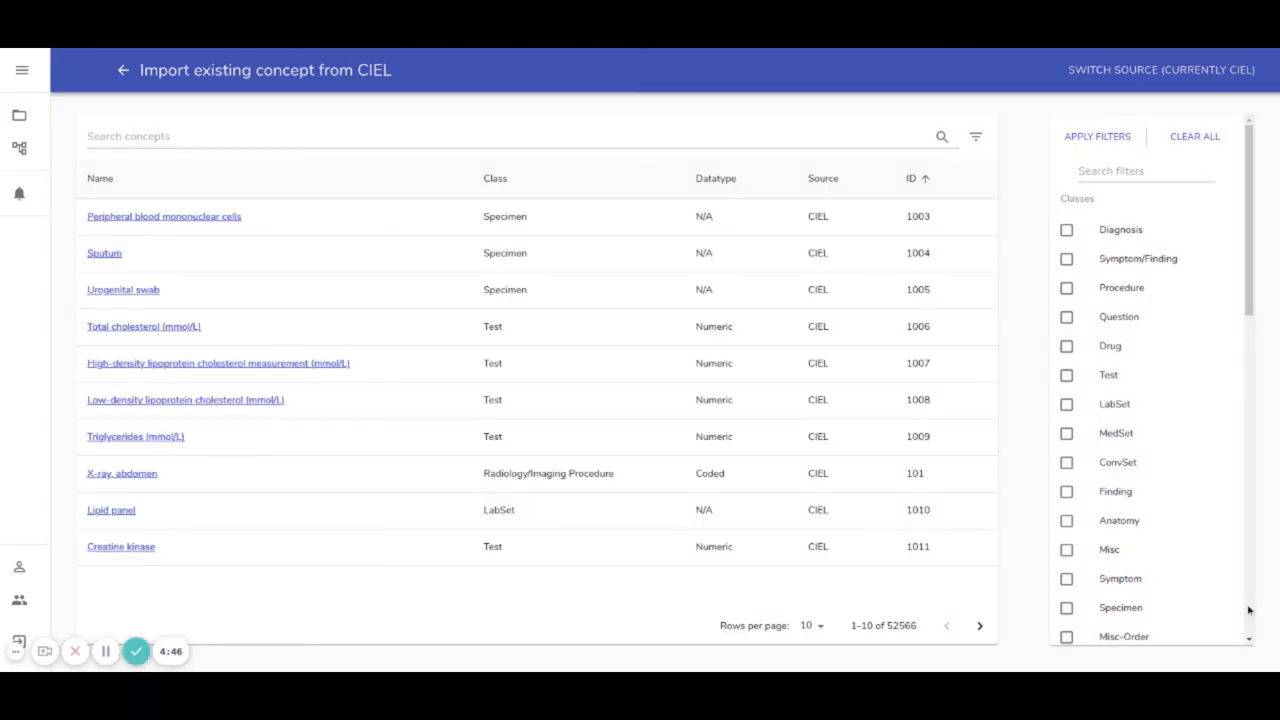
pyautogui.scroll(-3)
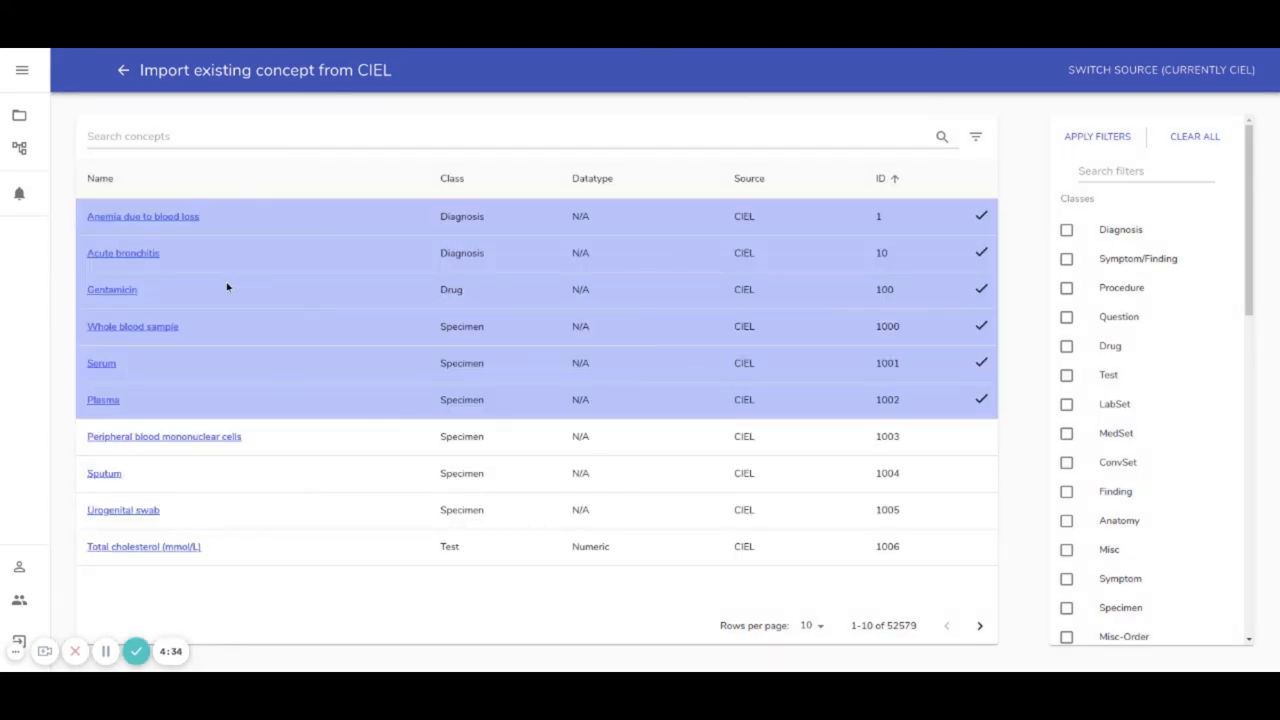
pyautogui.moveTo(1144, 56)
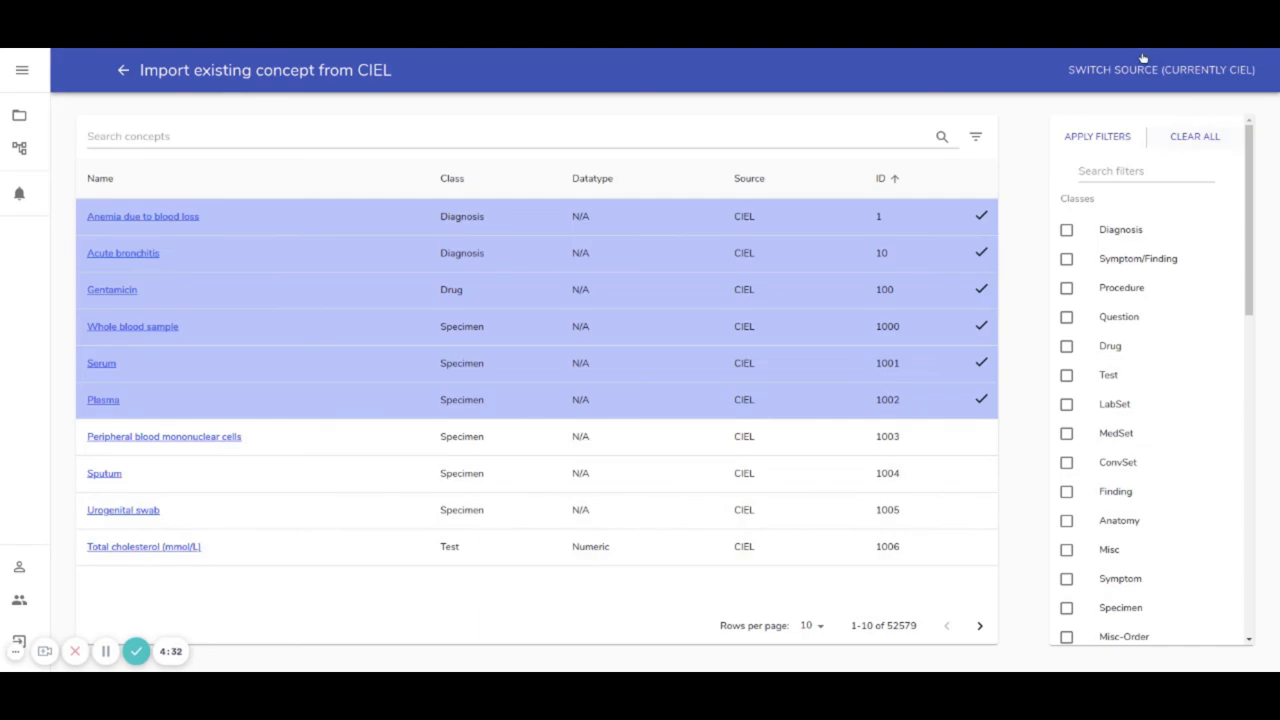
# Switch the import source to IBT and add Antibiotics and Intravenous fluid administration to Test1
pyautogui.click(1160, 68)
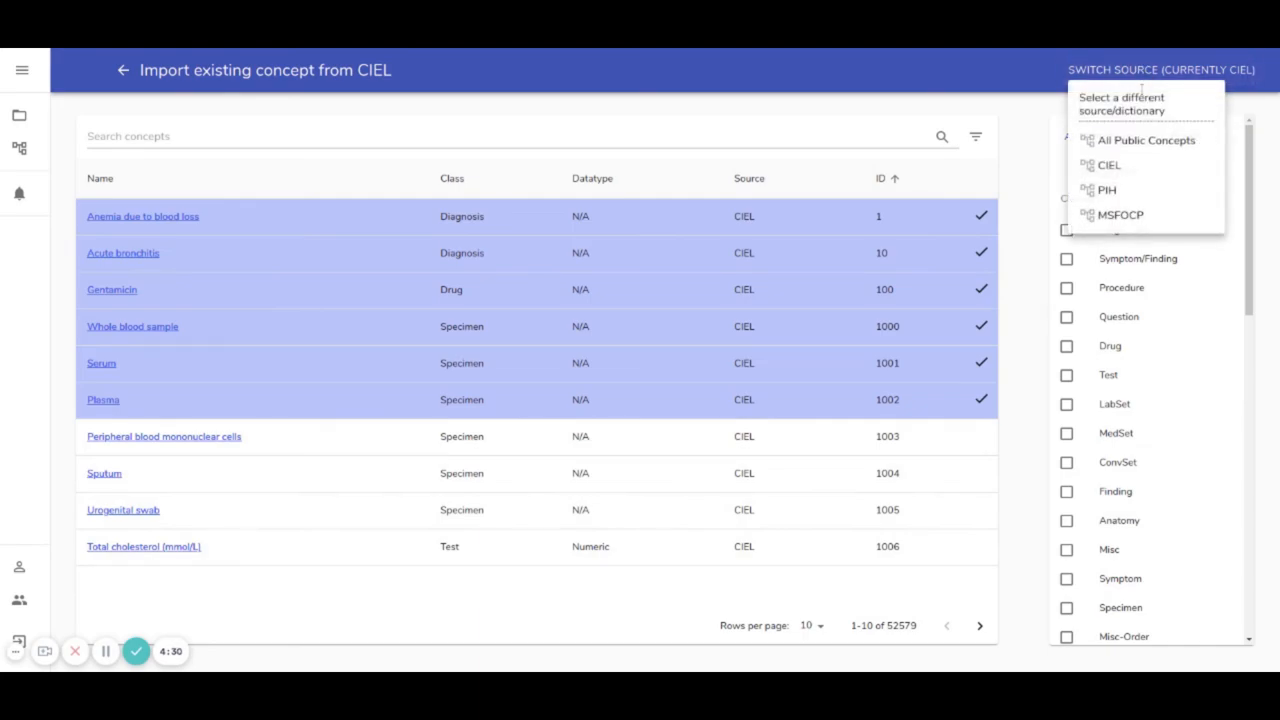
pyautogui.moveTo(1144, 104)
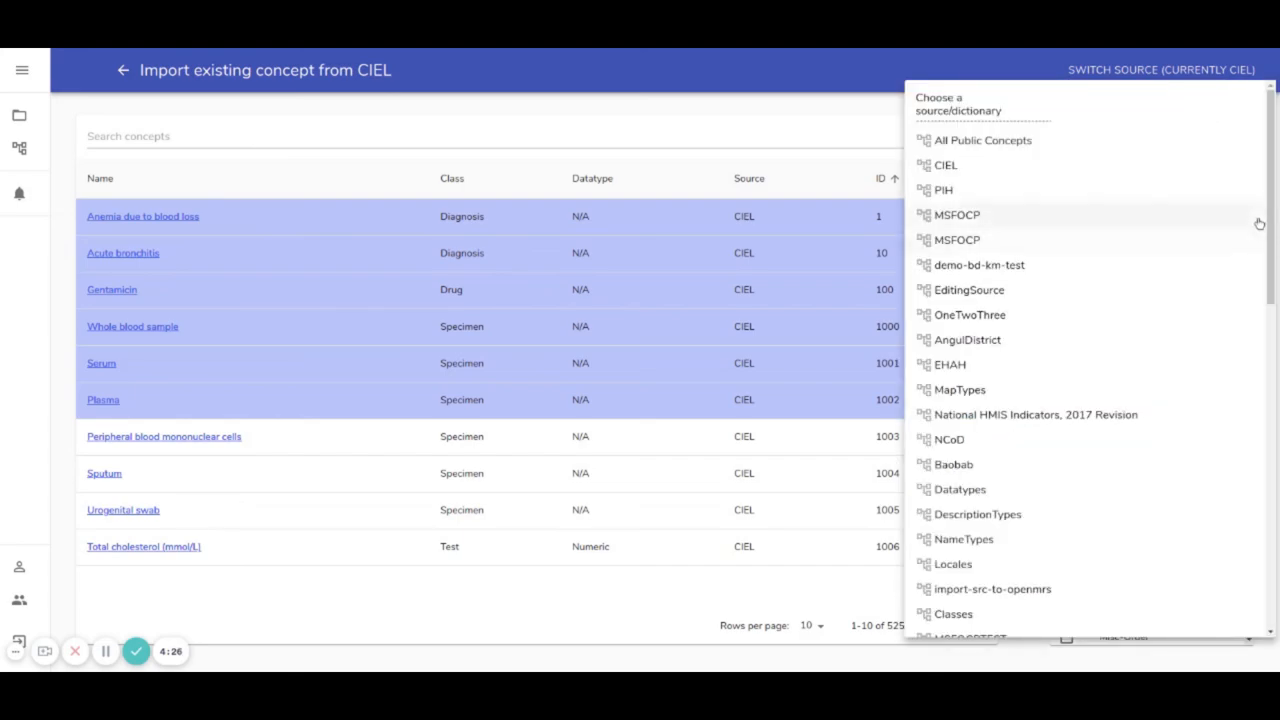
pyautogui.scroll(-3)
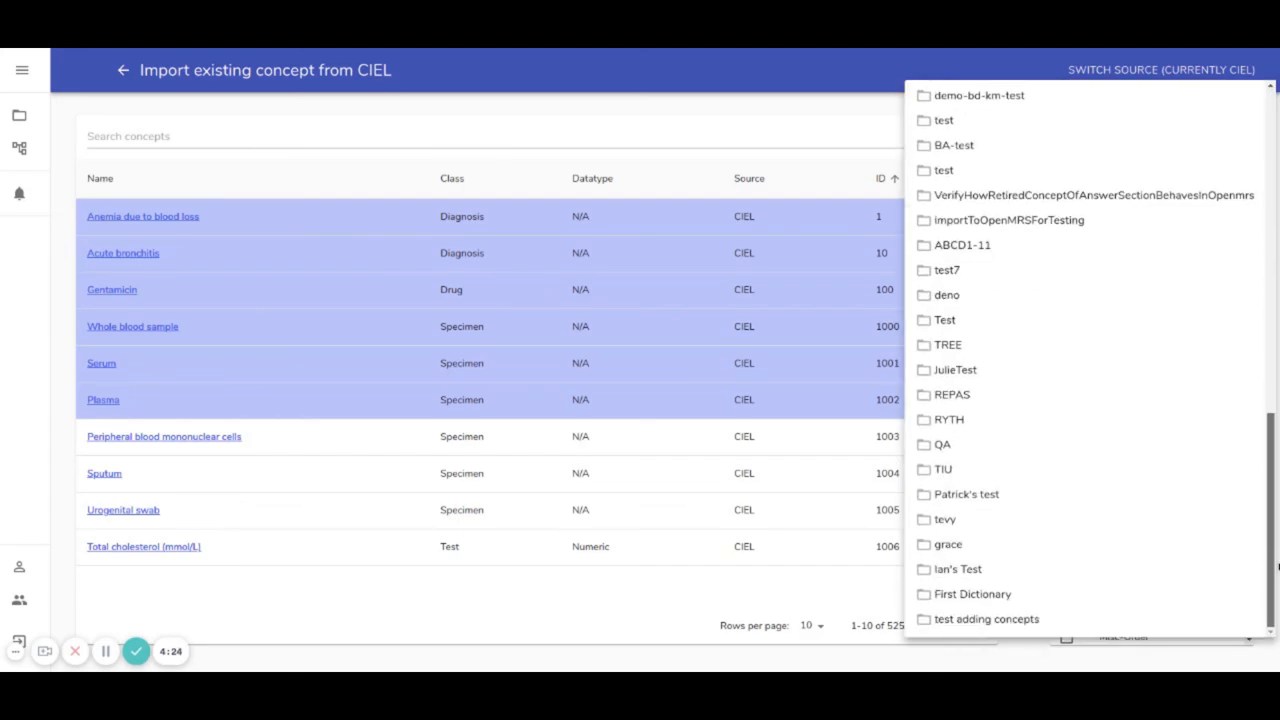
pyautogui.moveTo(968, 568)
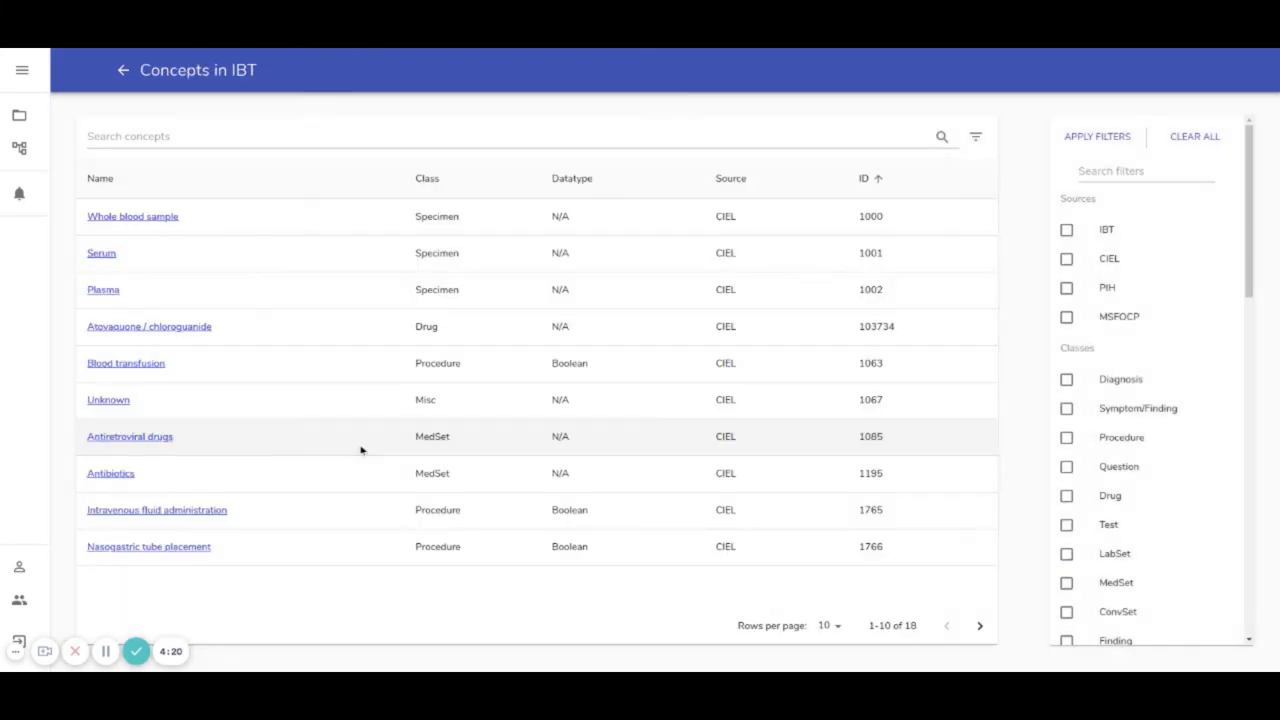
pyautogui.click(92, 472)
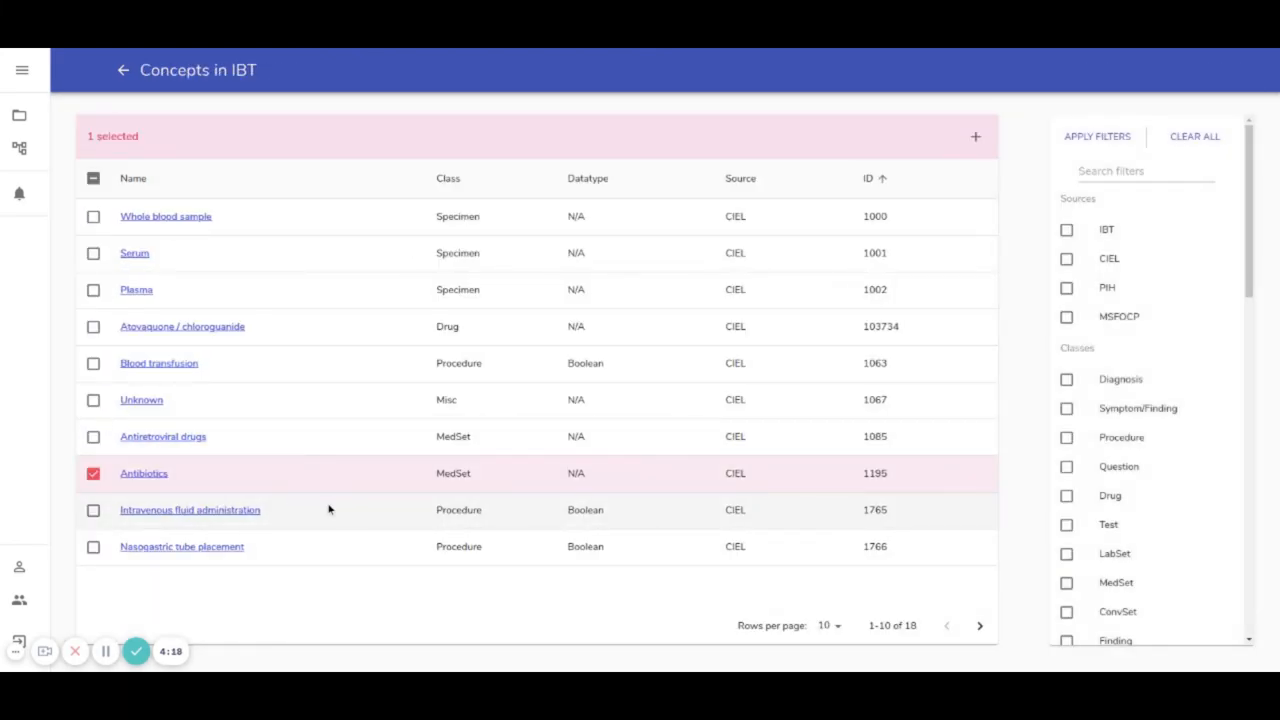
pyautogui.click(92, 510)
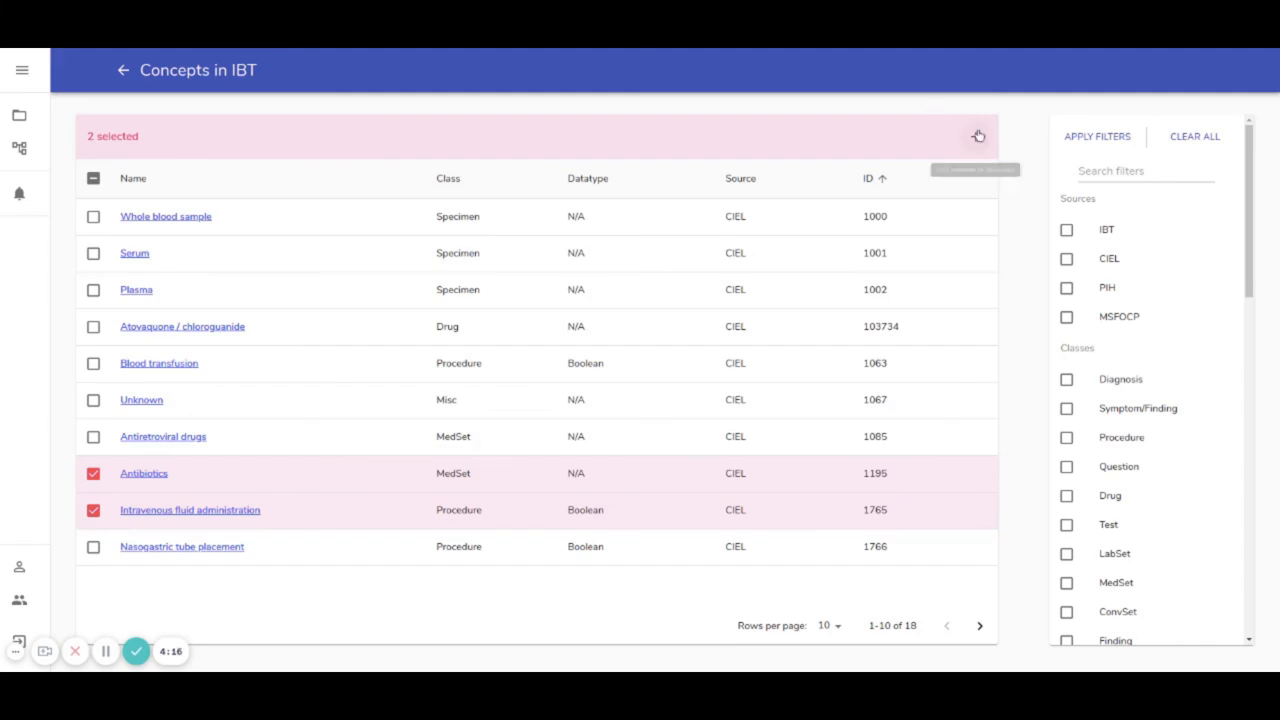
pyautogui.click(978, 136)
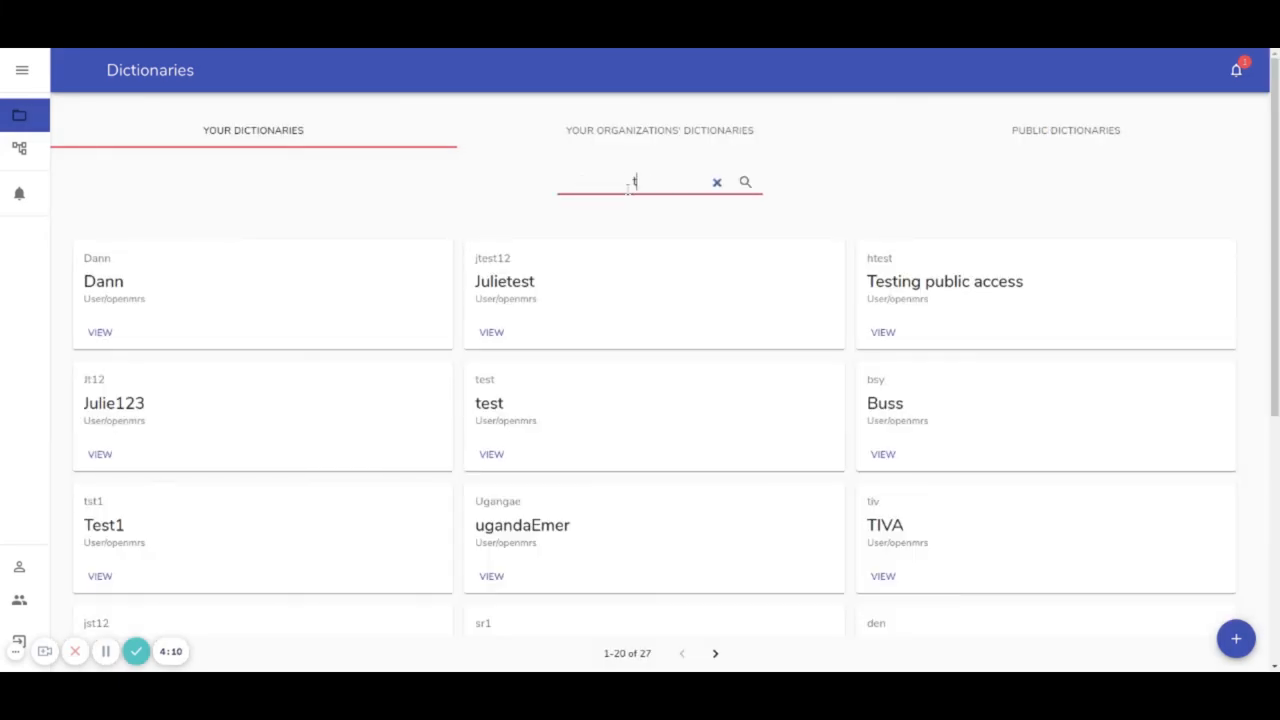
# Find Test1 among the dictionaries, view its 19 concepts and search them for 'anti'
pyautogui.write('est1')
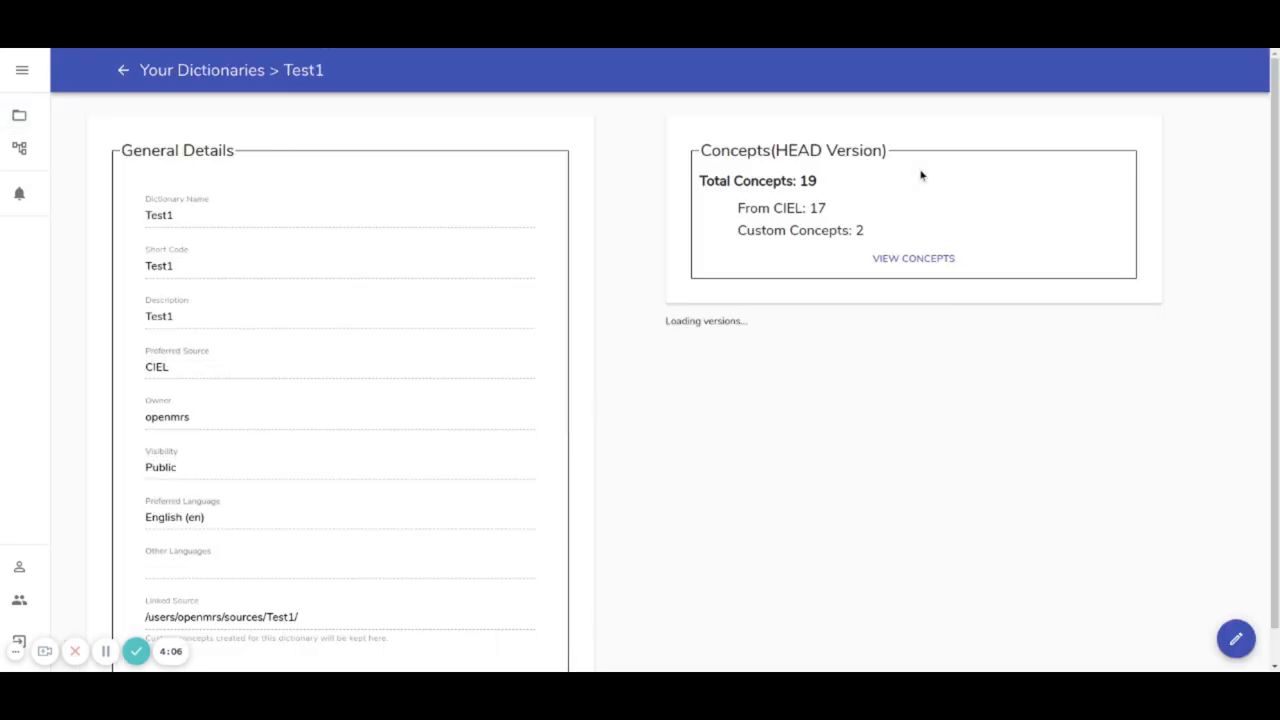
pyautogui.click(912, 258)
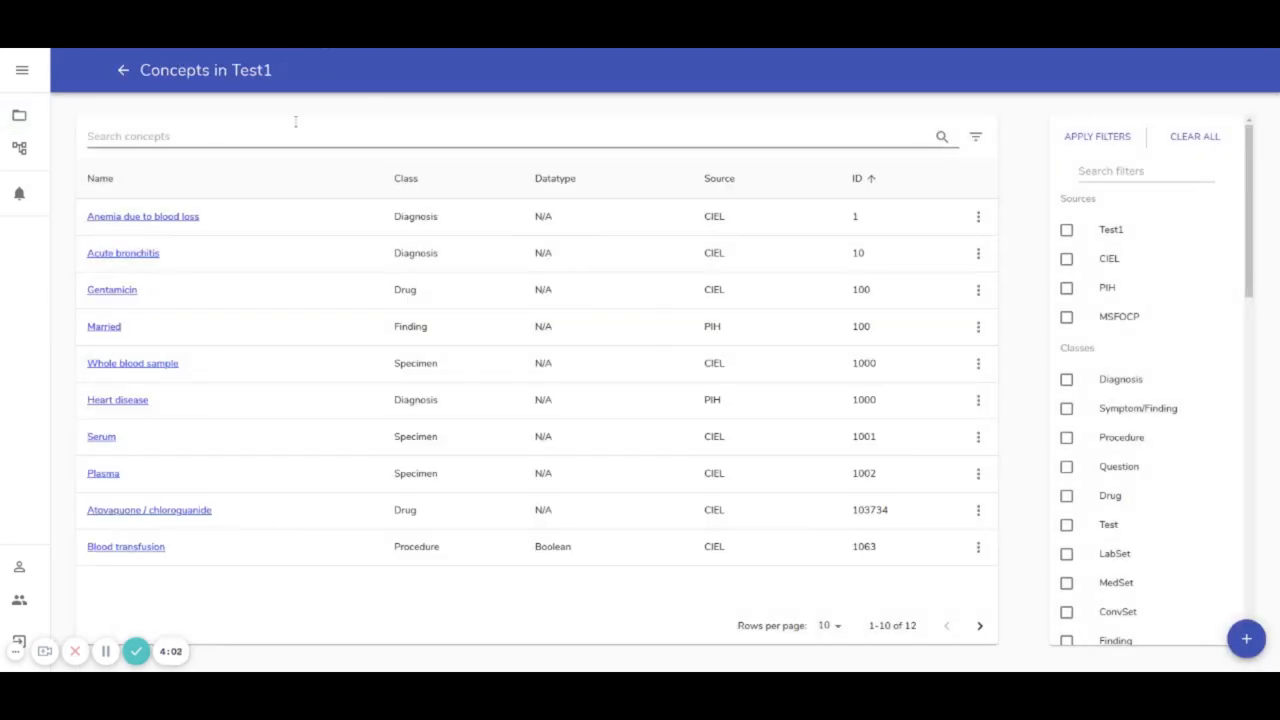
pyautogui.write('anti')
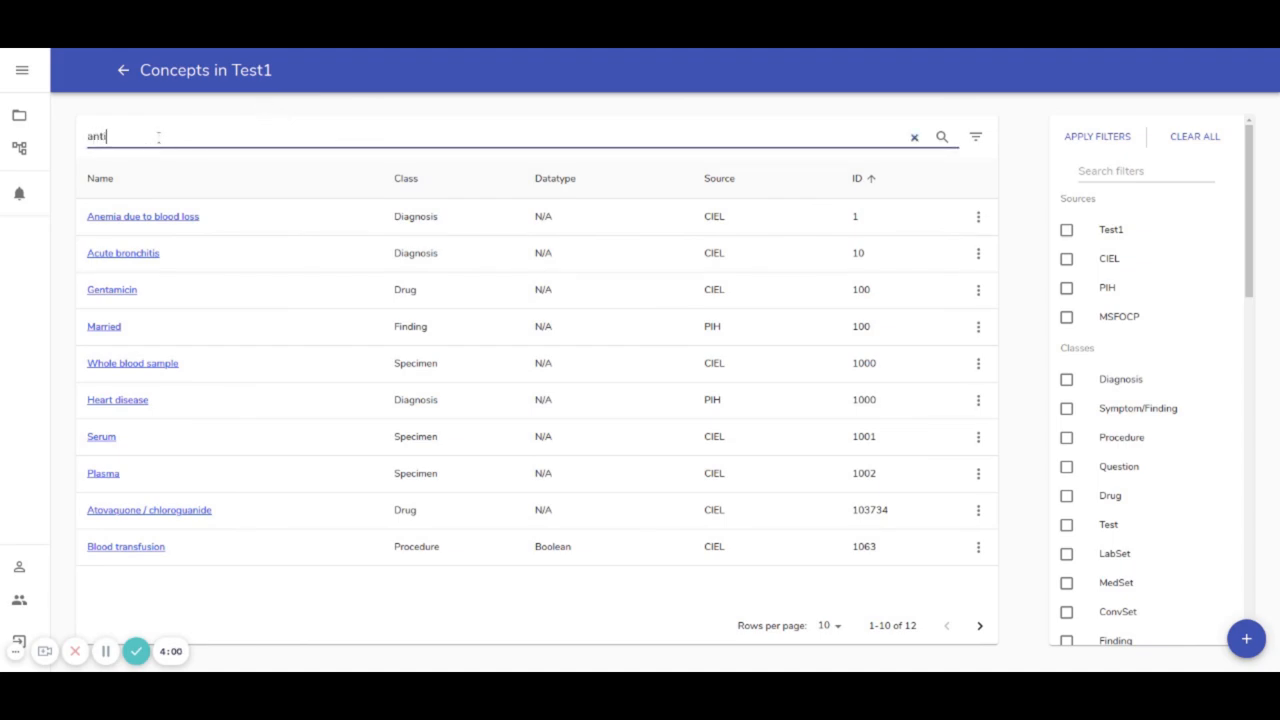